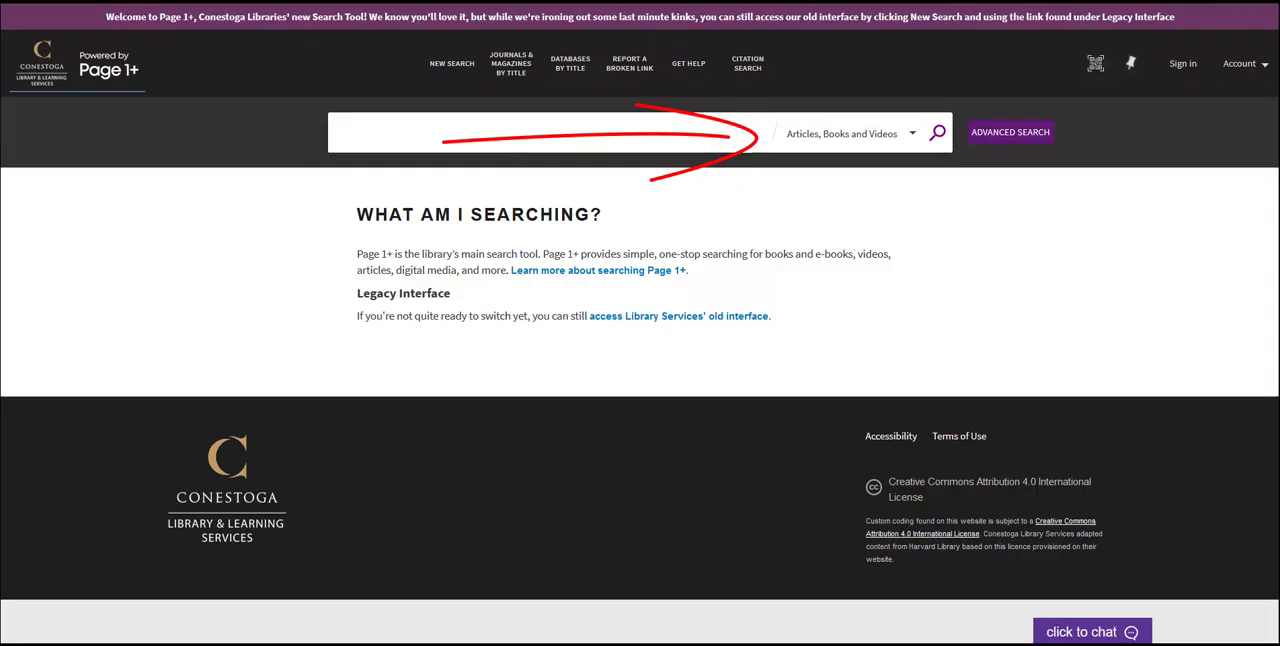
- Run a keyword search for 'electric cars' from the home page search box
left_click(910, 132)
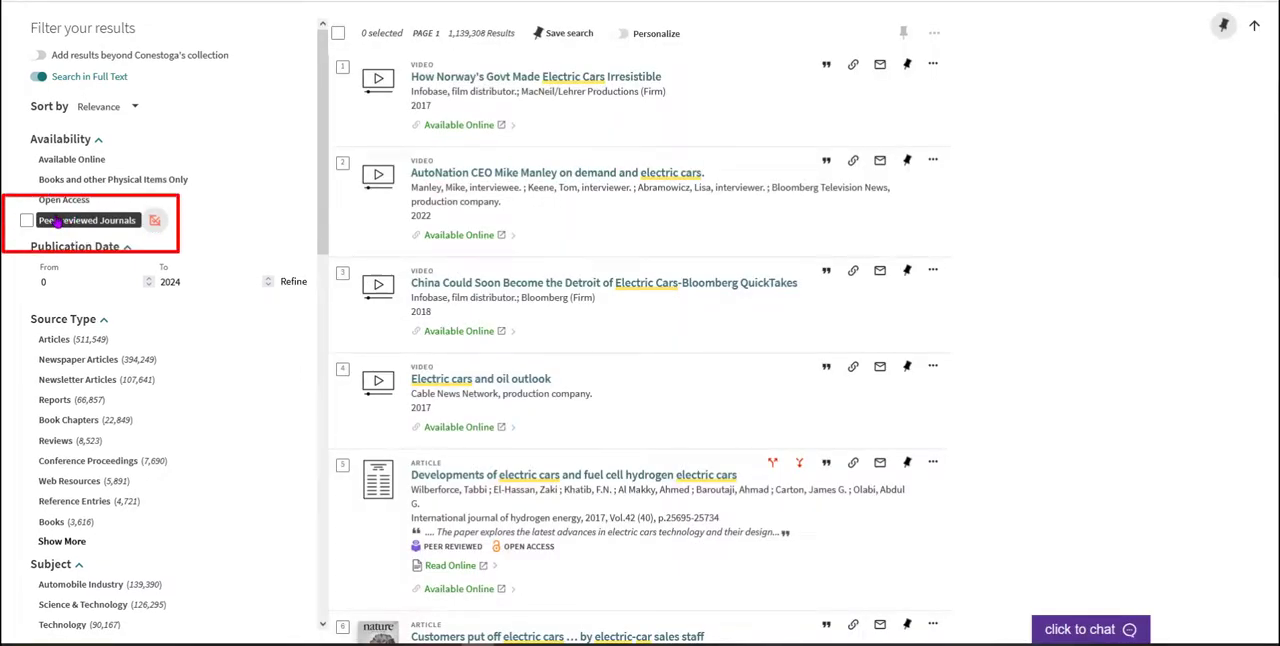
mouse_move(88, 218)
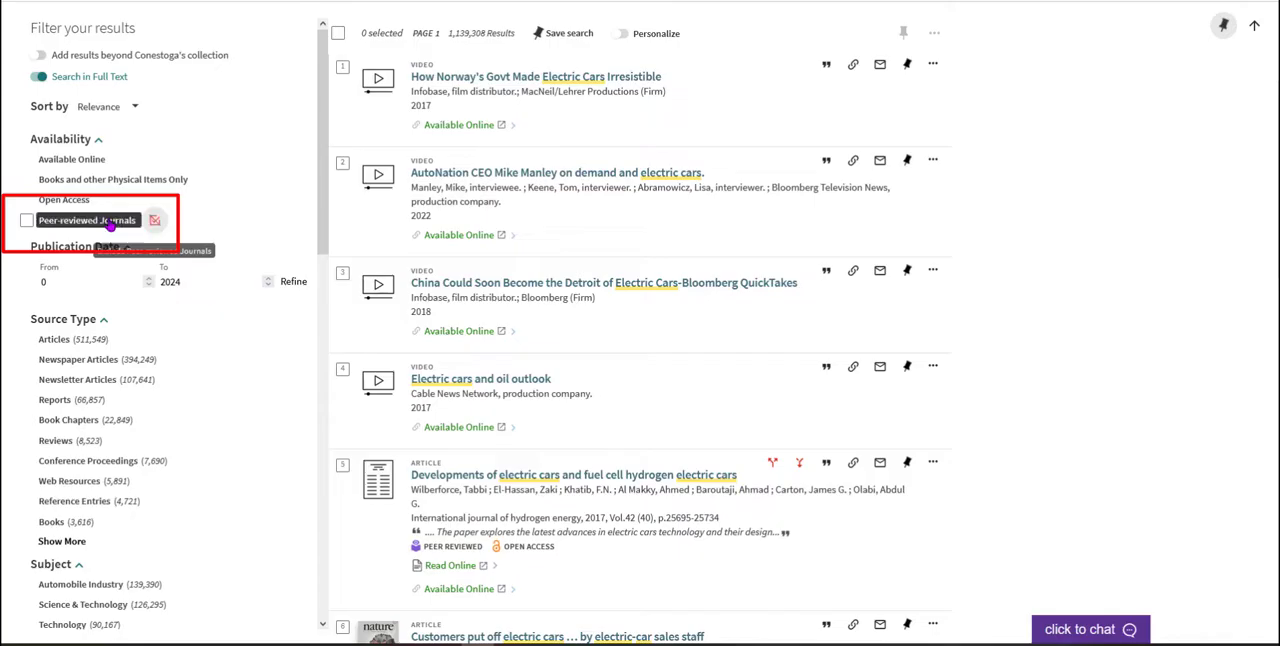
left_click(32, 220)
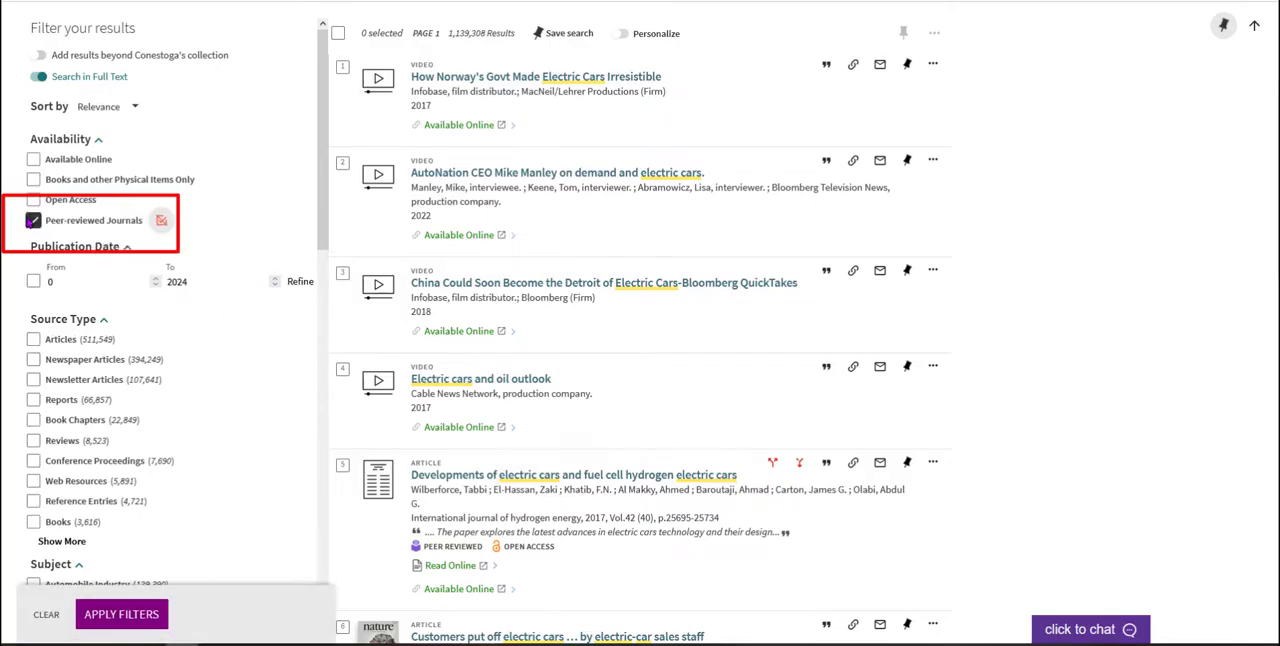
left_click(120, 614)
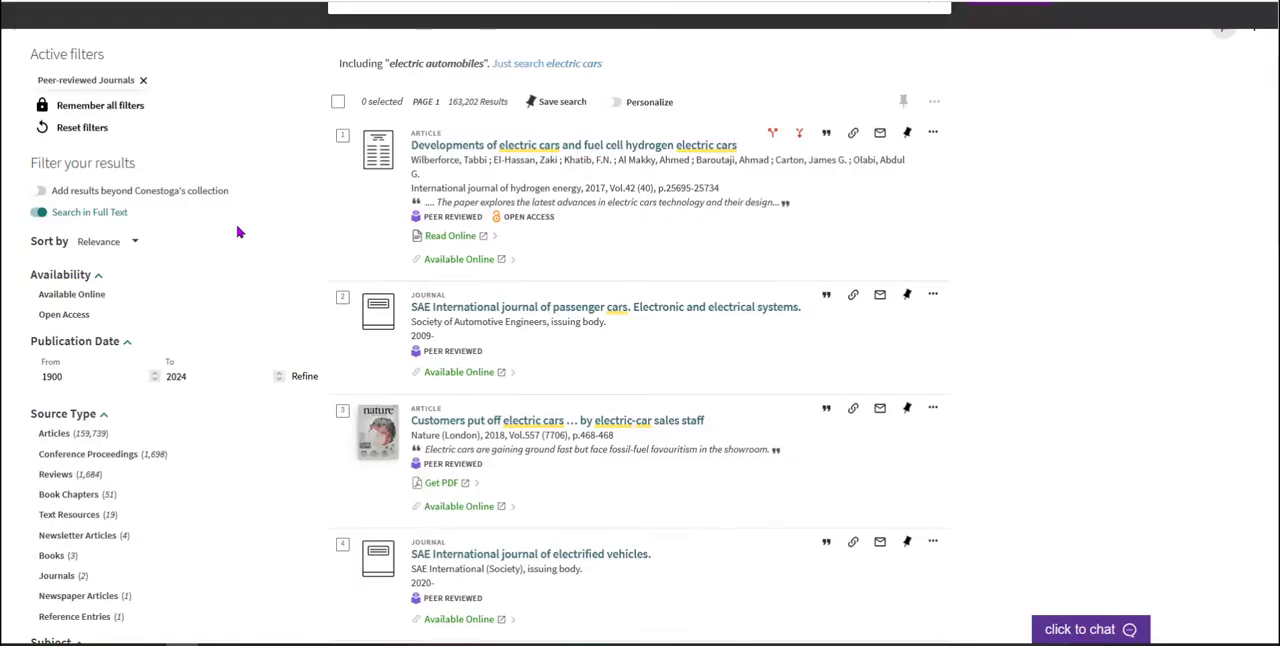
mouse_move(288, 230)
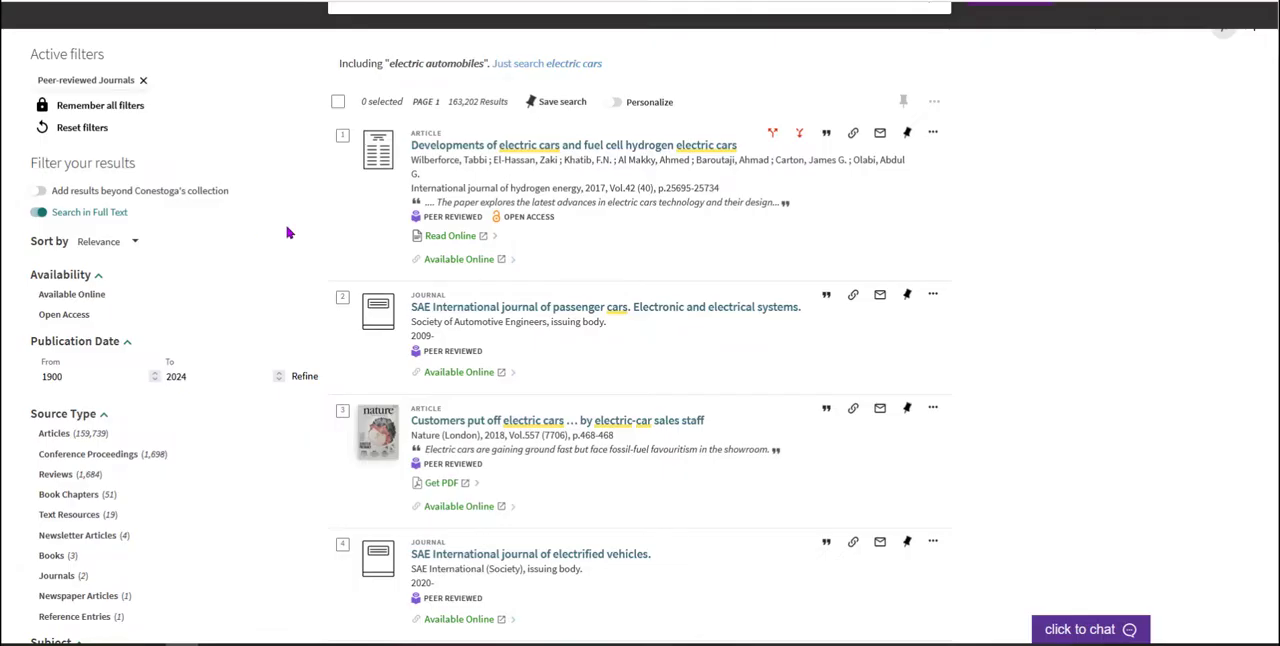
mouse_move(288, 232)
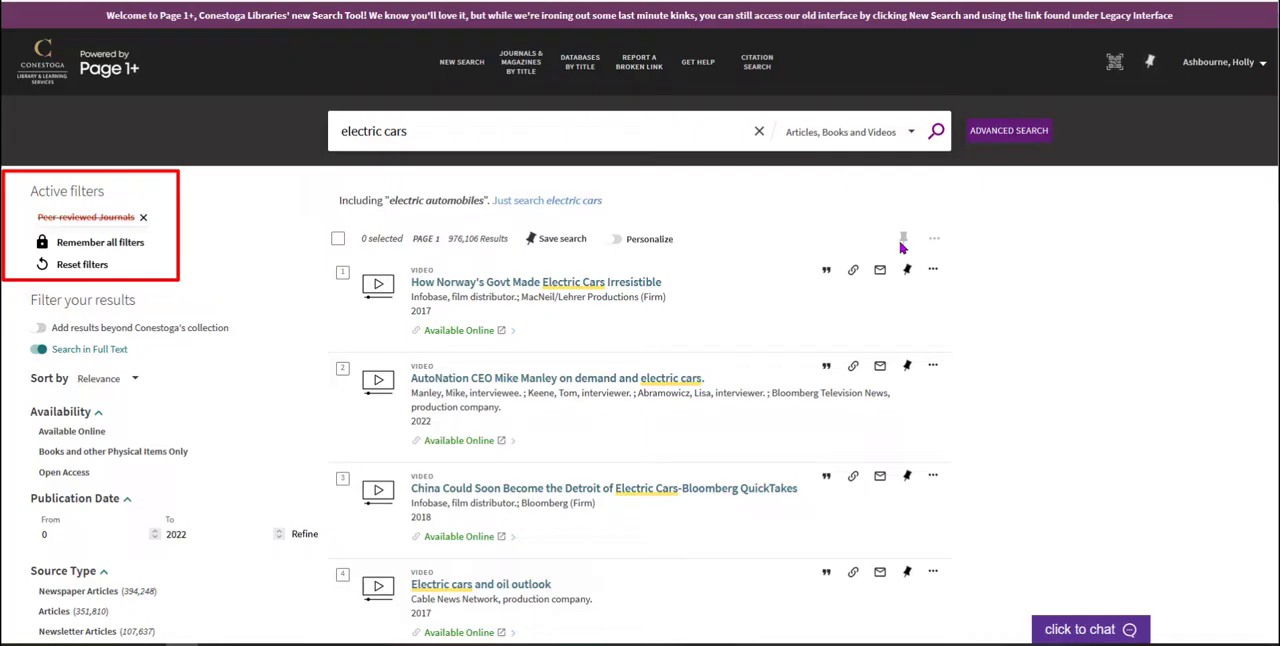
mouse_move(900, 248)
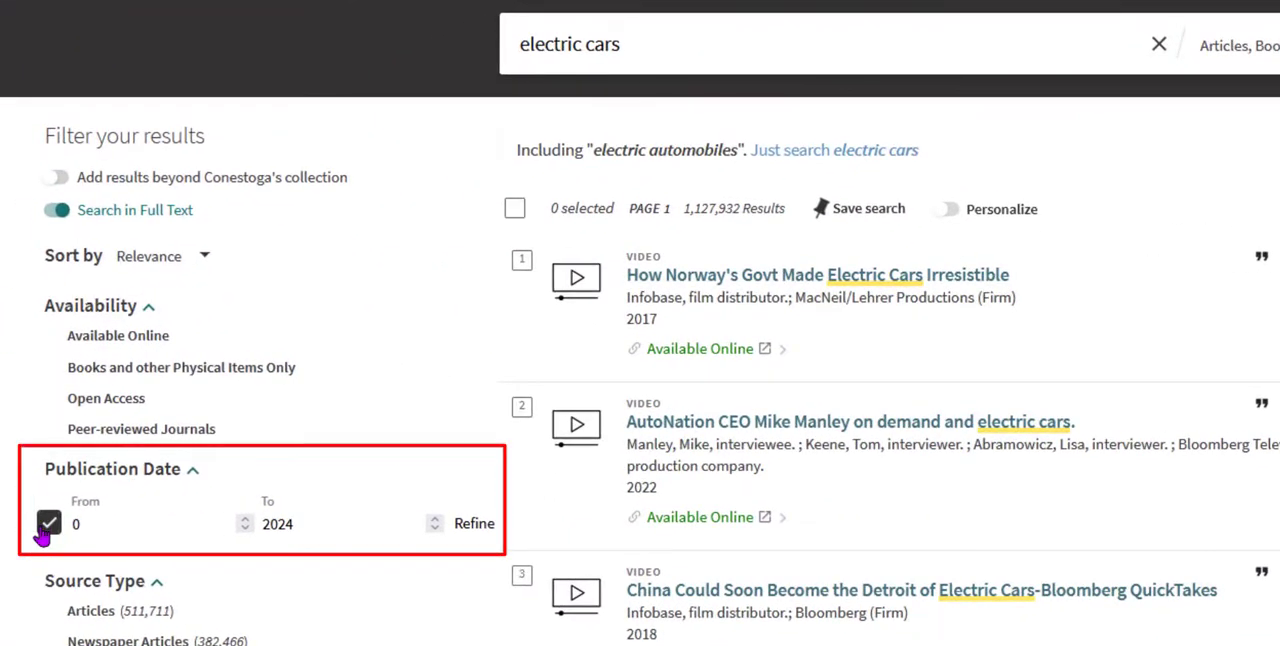
- Enter 2020 in the date filter and expand the full Source Type list in the filter panel
type("2020")
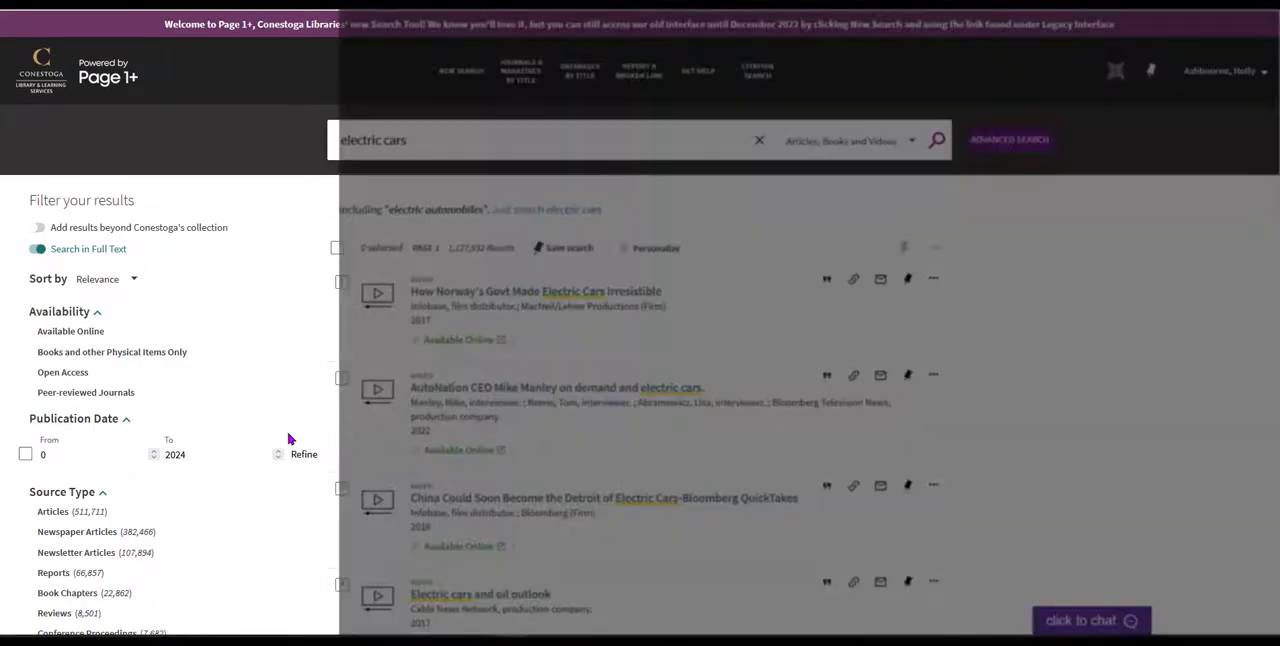
scroll("down", 3)
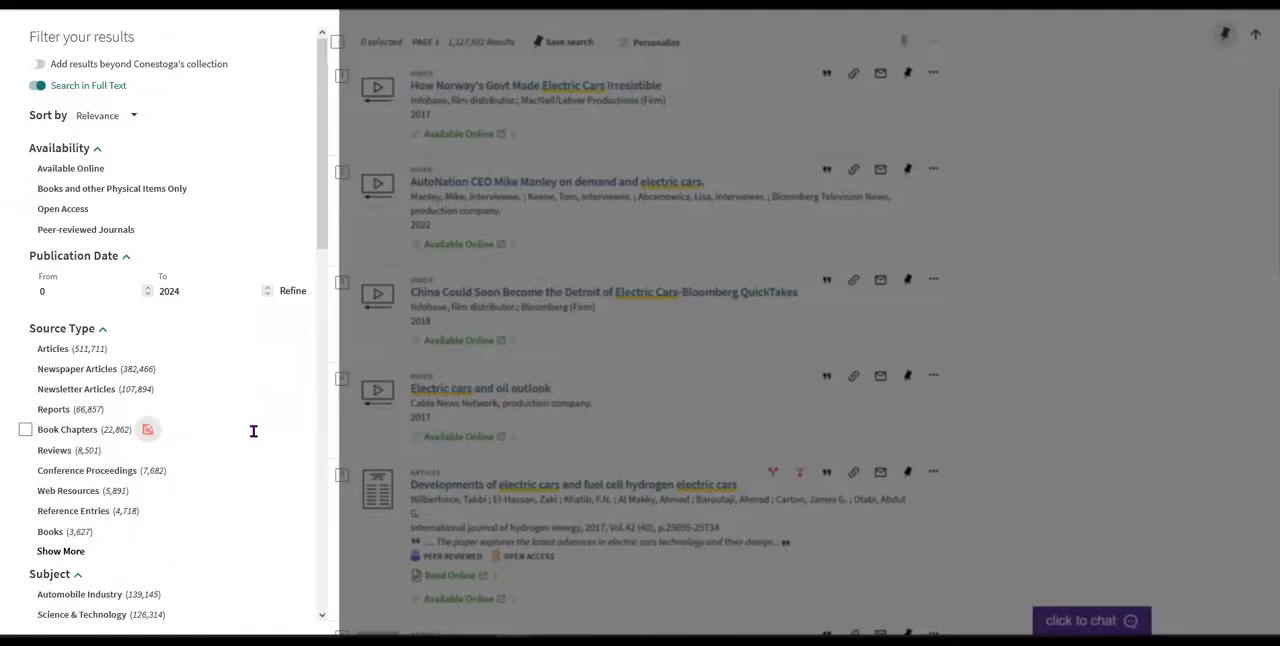
scroll("down", 3)
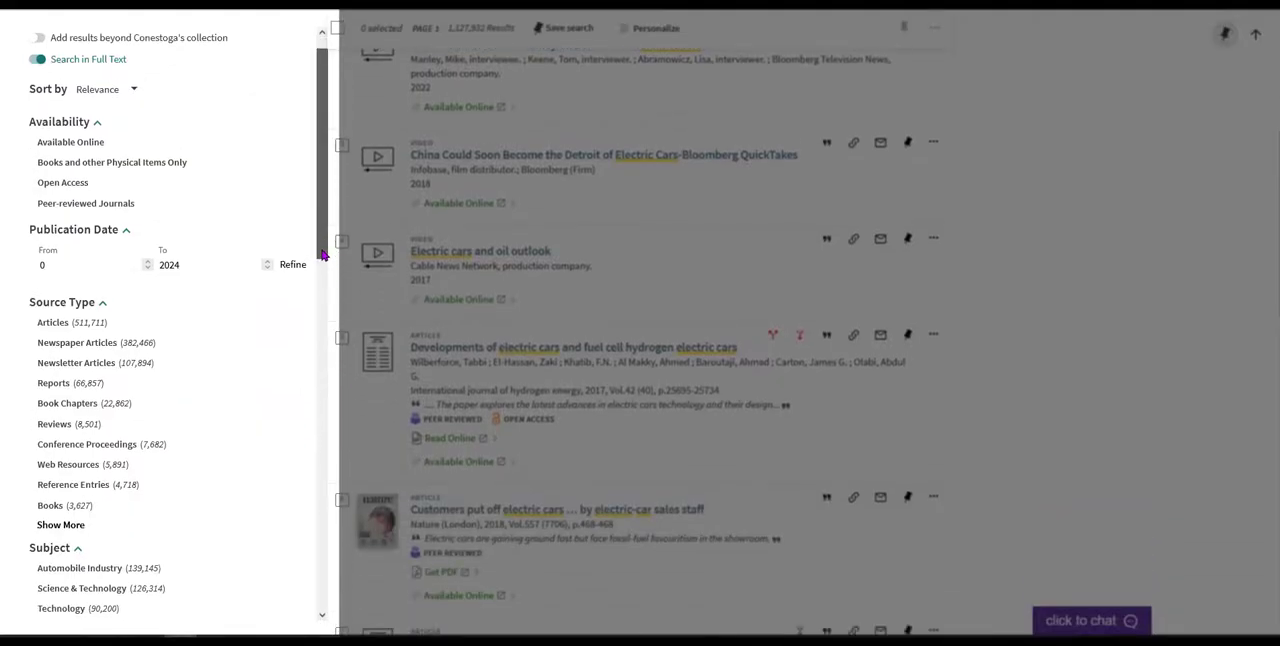
scroll("down", 3)
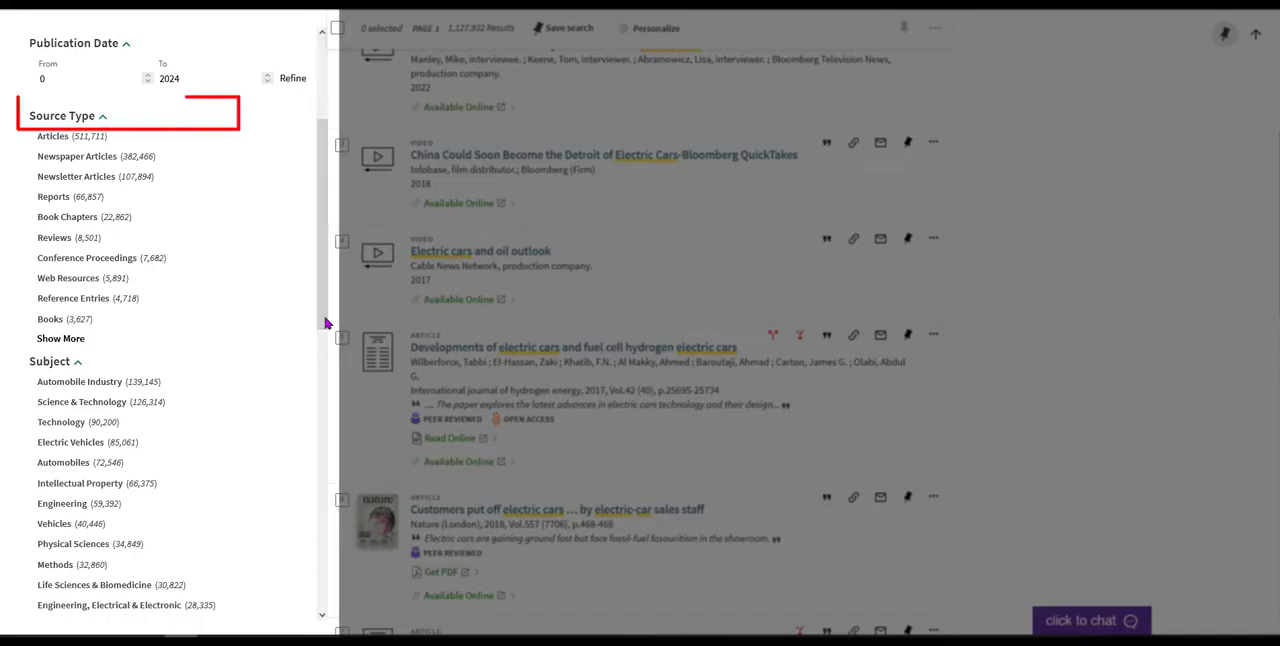
left_click(60, 338)
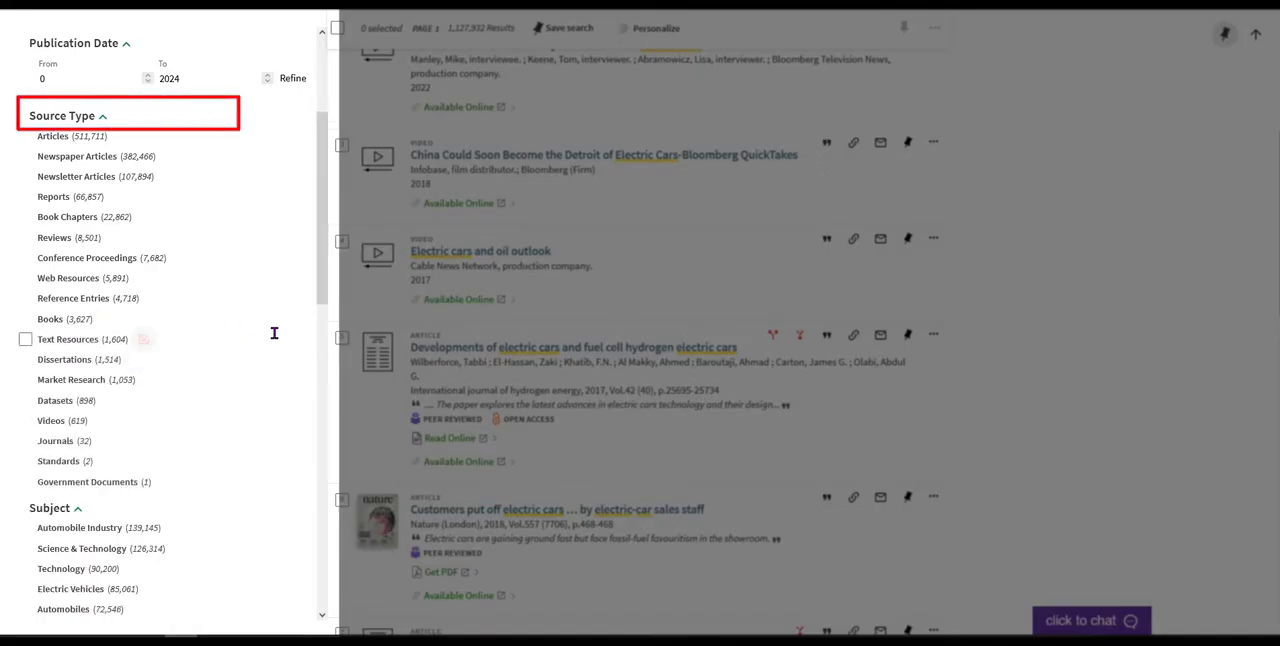
scroll("down", 3)
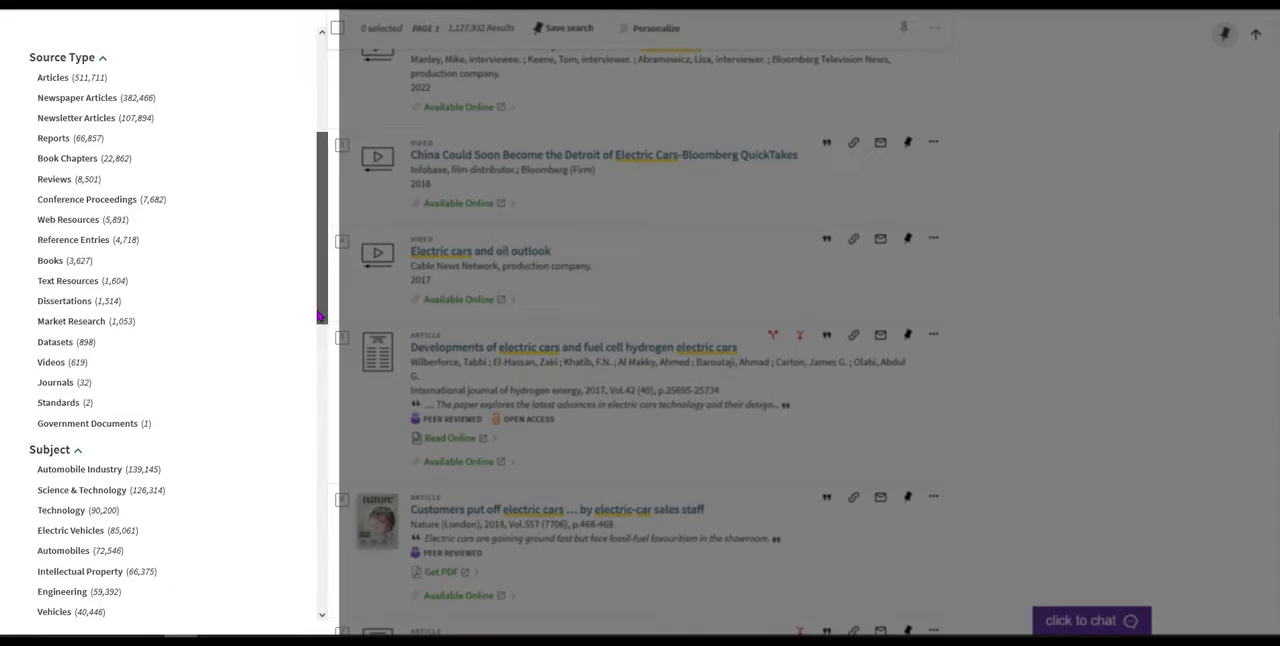
scroll("down", 3)
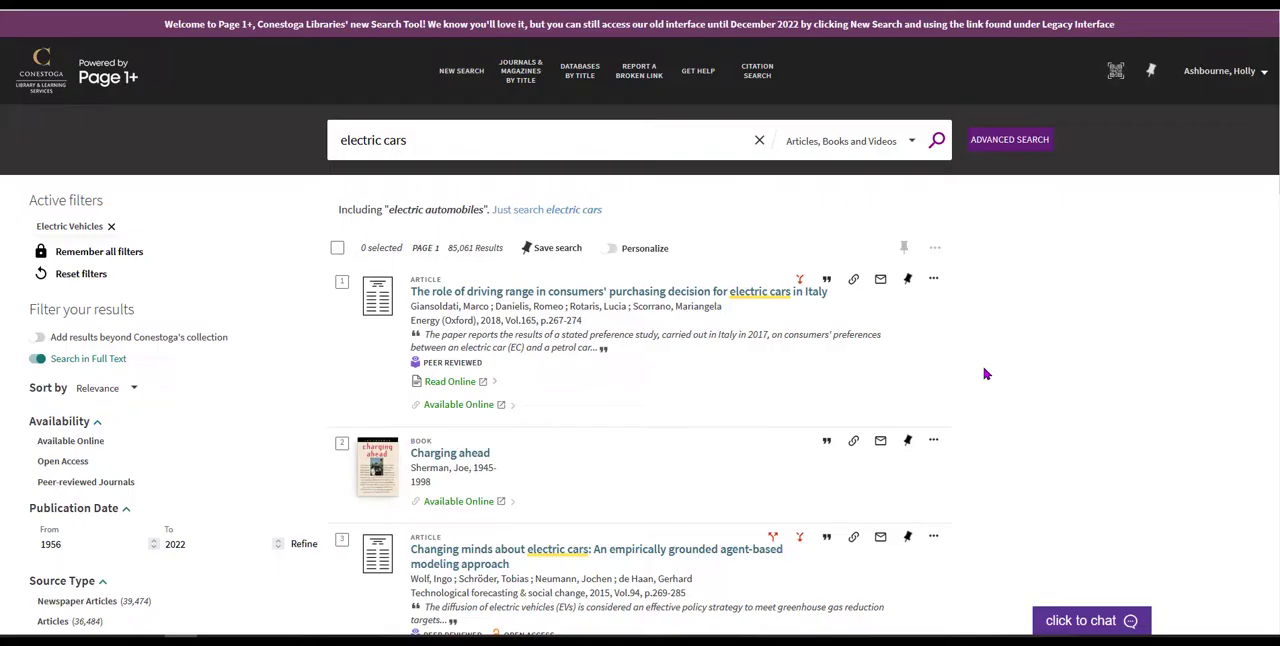
- Scroll down through the Subject filters toward Electric Vehicles
scroll("down", 3)
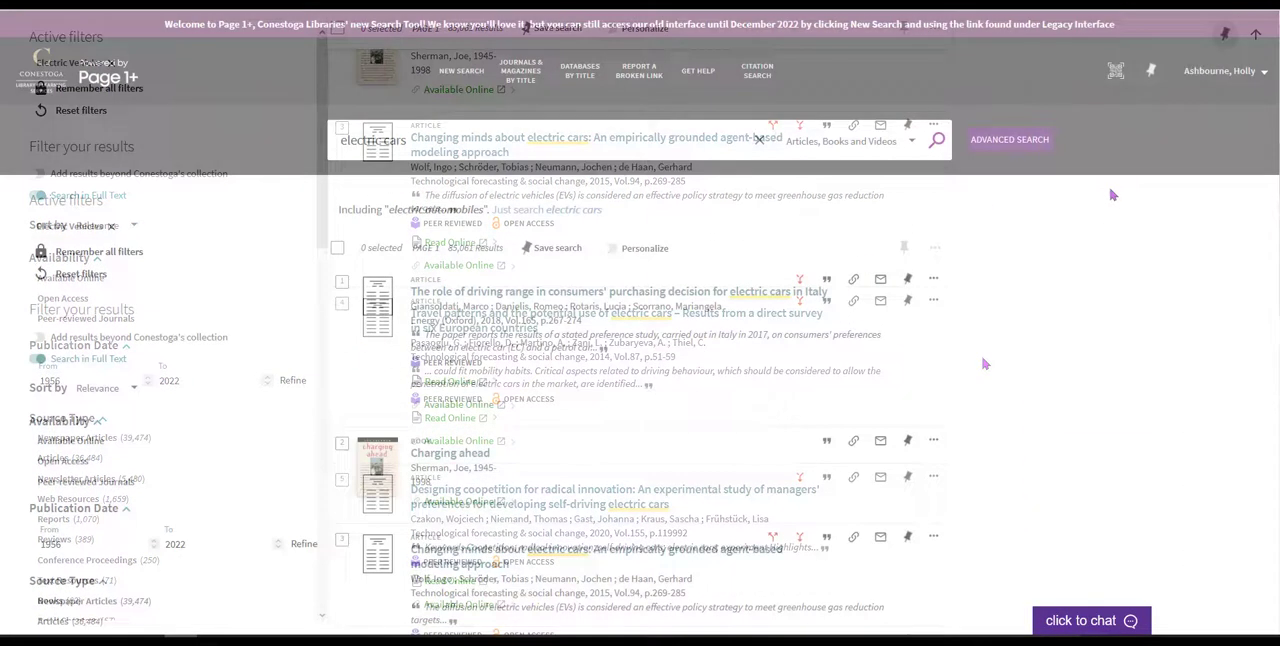
- In Advanced Search, limit the Source Type to Articles
left_click(1008, 140)
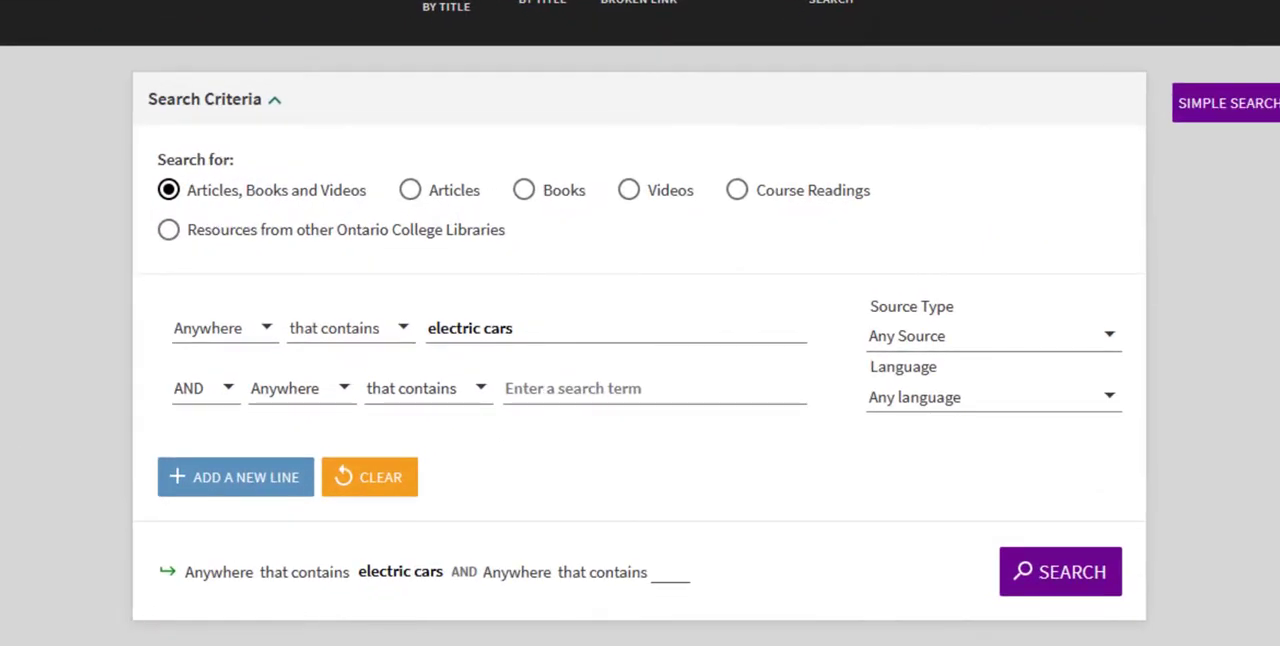
left_click(990, 336)
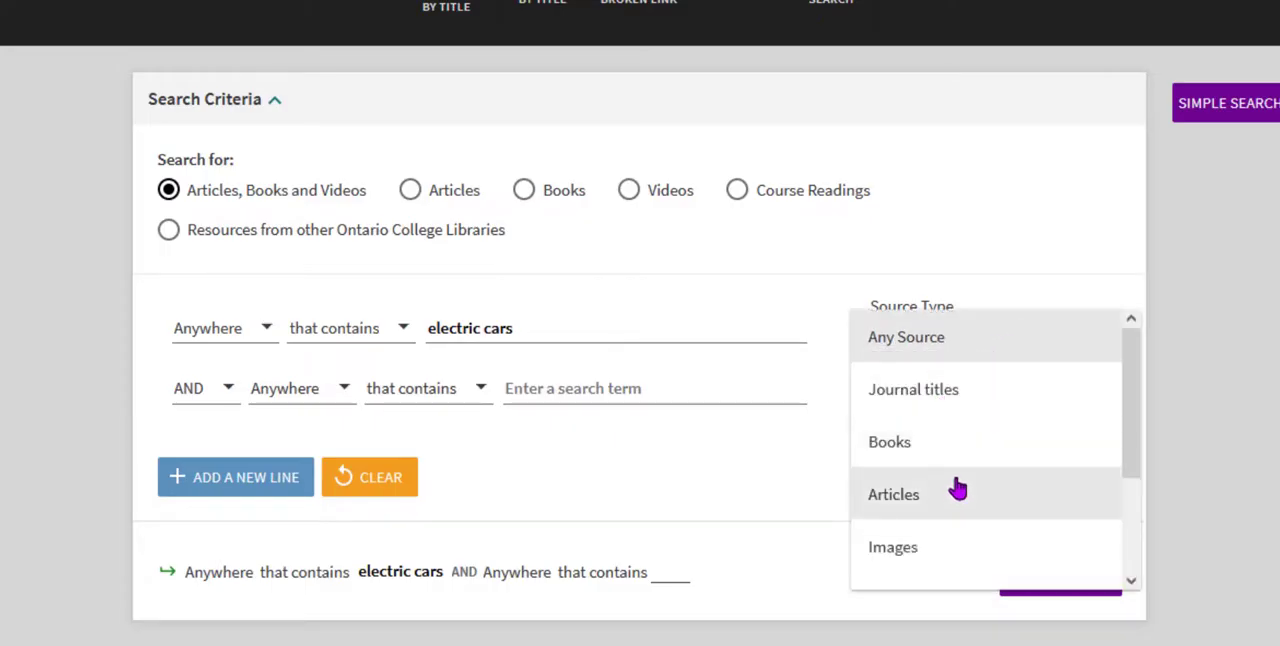
left_click(892, 494)
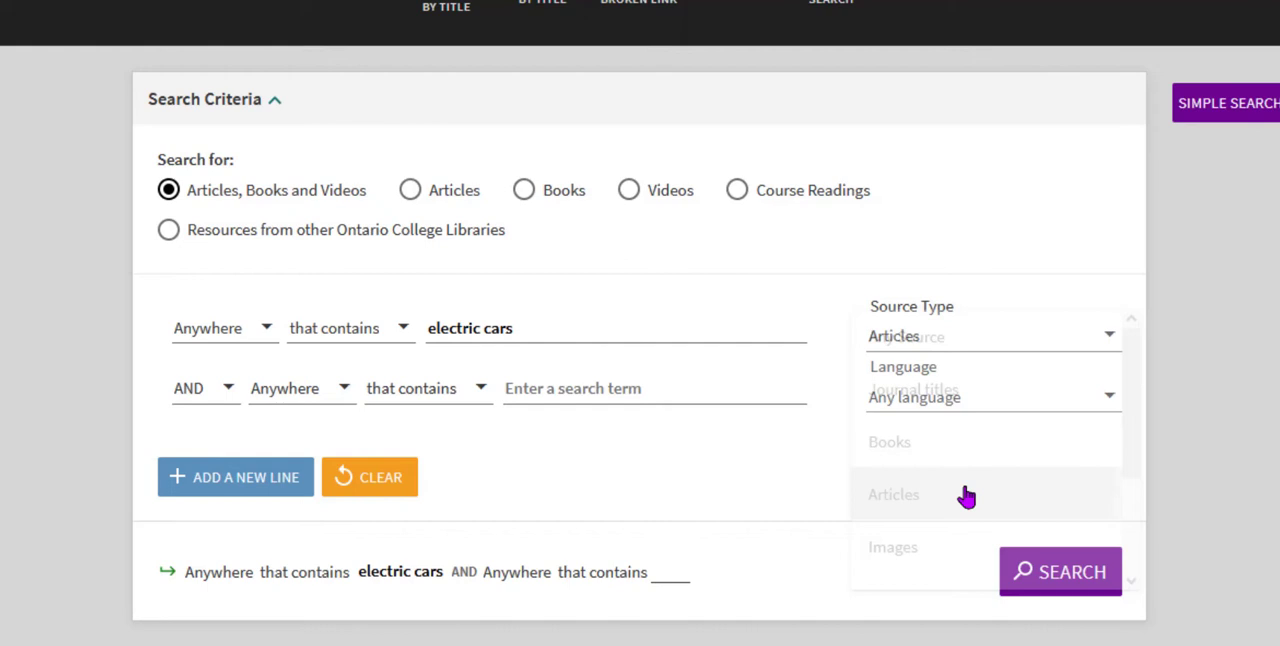
left_click(892, 494)
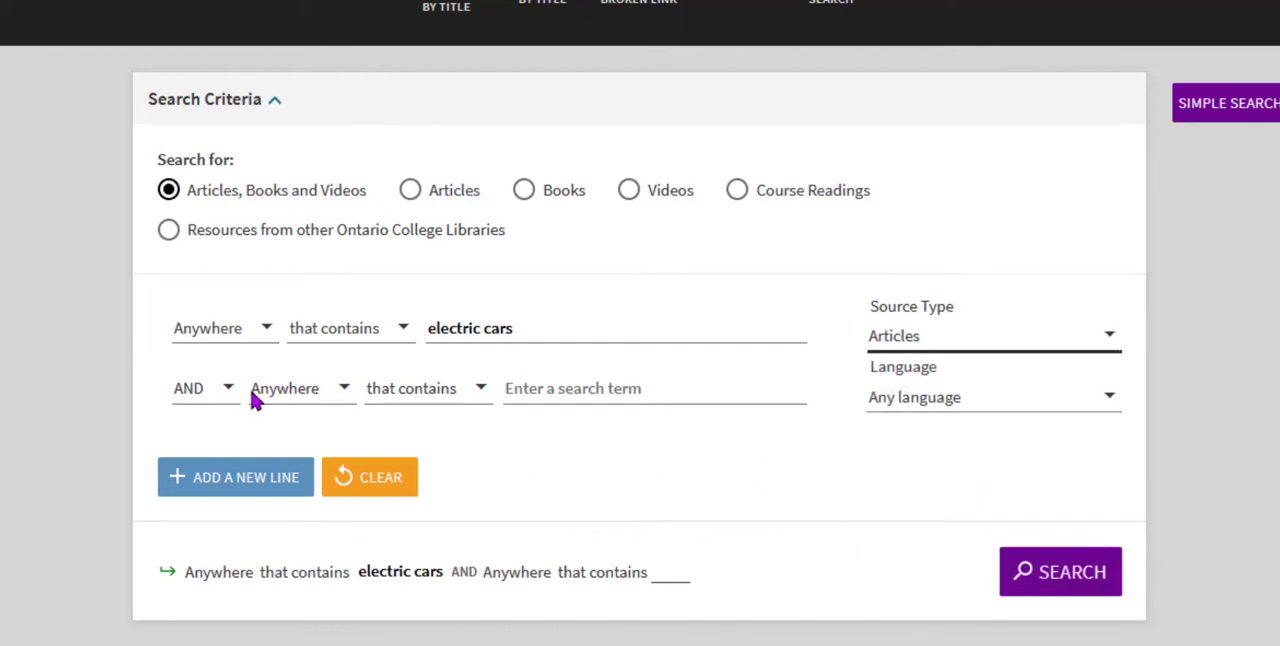
- Set the second line to Subject 'environment' and run the search
left_click(300, 388)
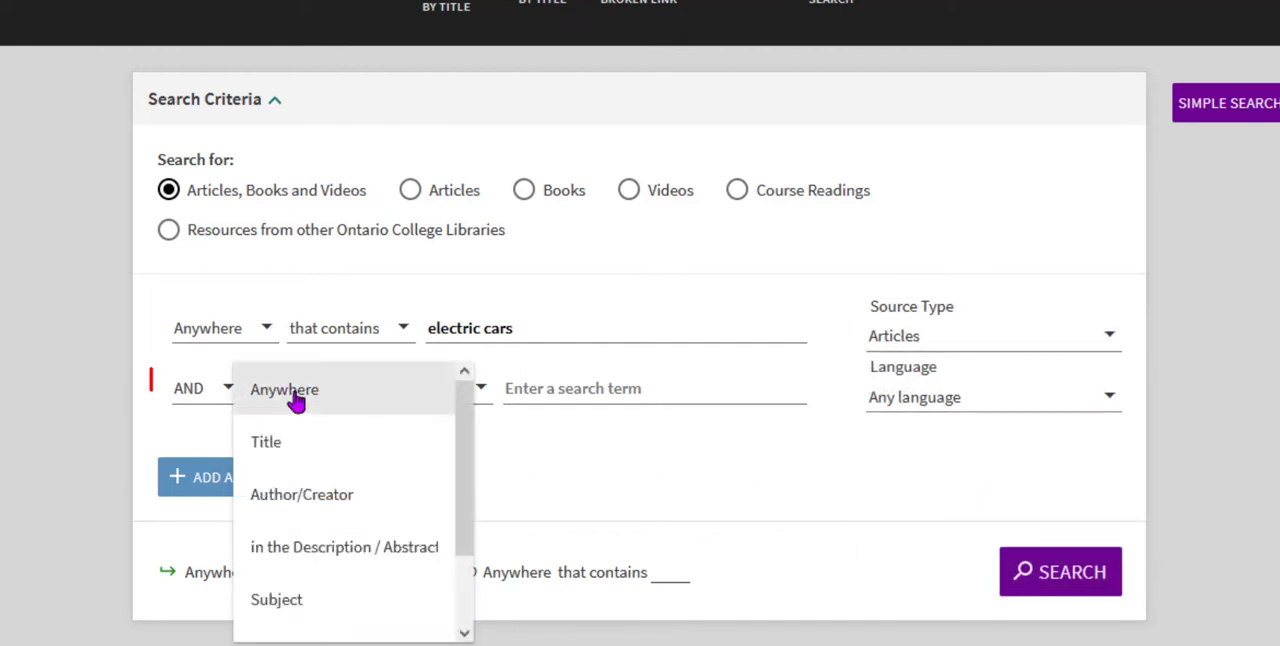
scroll("down", 3)
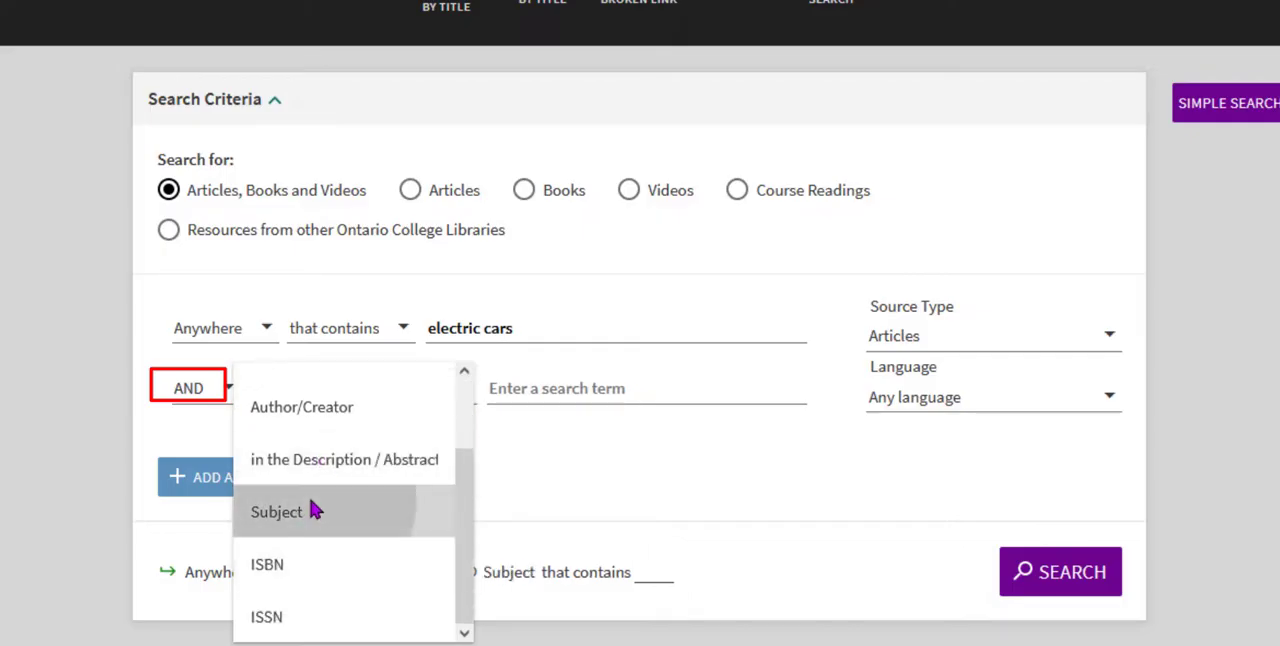
left_click(276, 512)
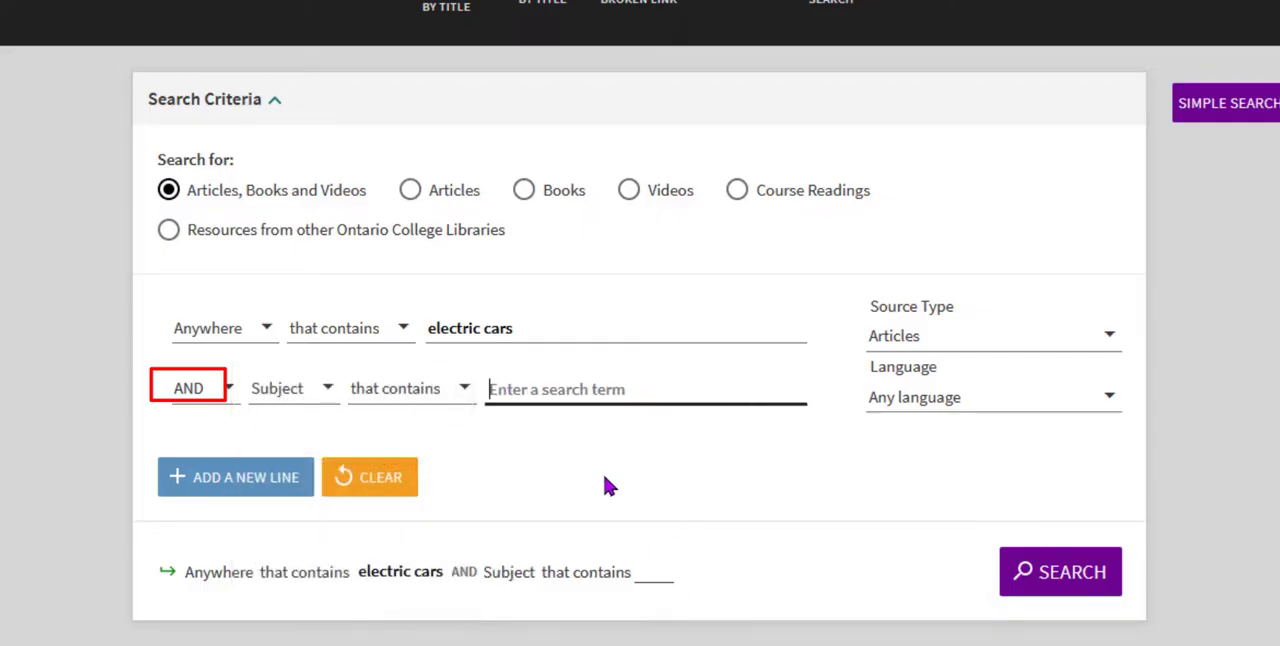
type("environment")
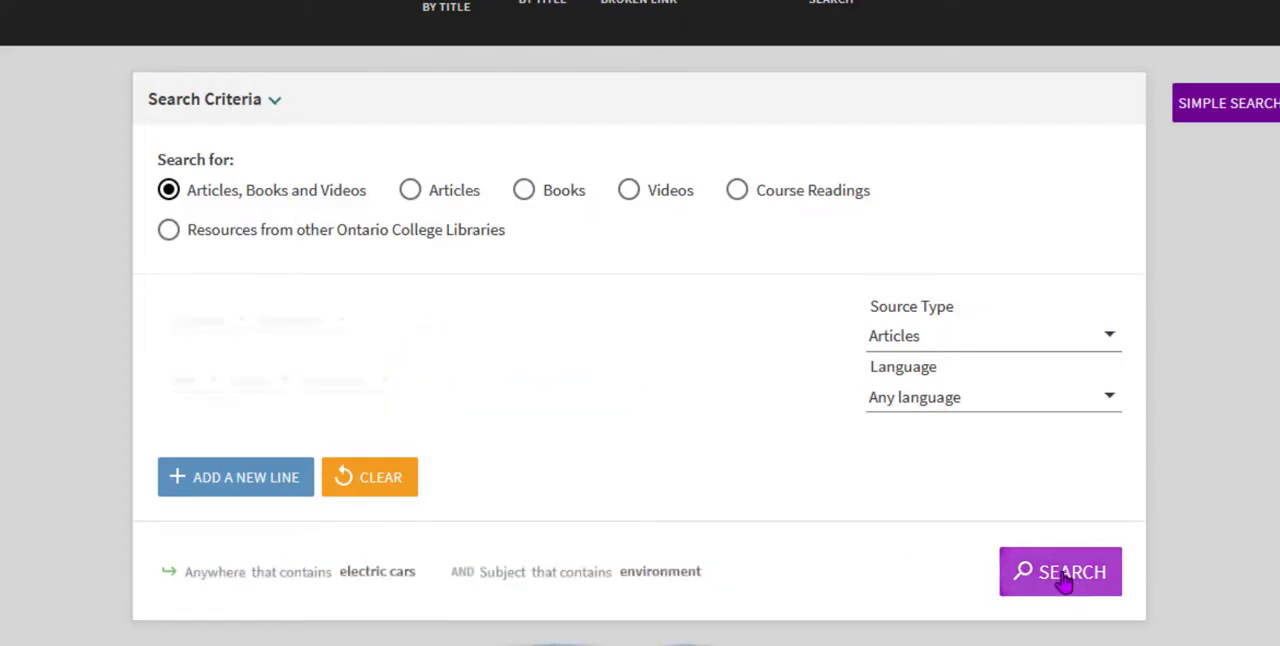
left_click(1060, 572)
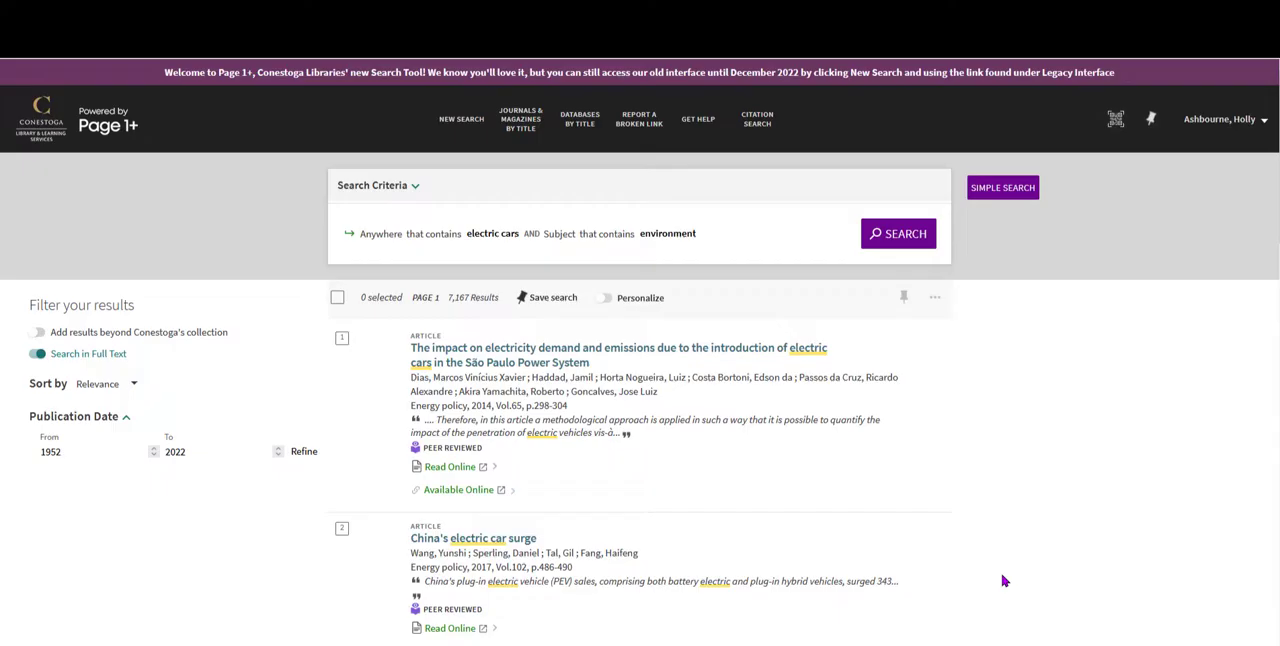